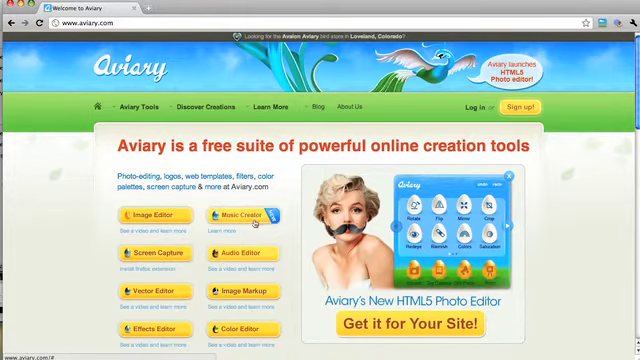
Launch the Roc Music Creator from the Aviary homepage.
click(240, 214)
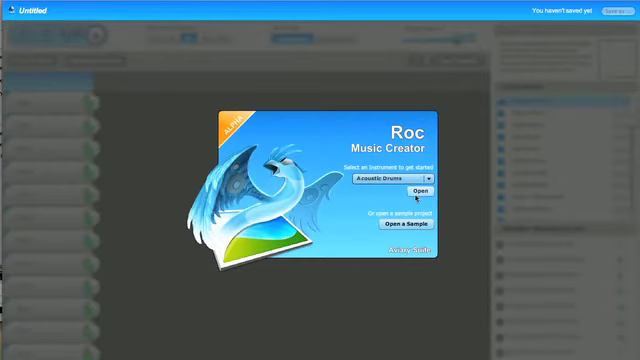
Start a new empty beat with Acoustic Drums and browse the Instruments list.
click(424, 192)
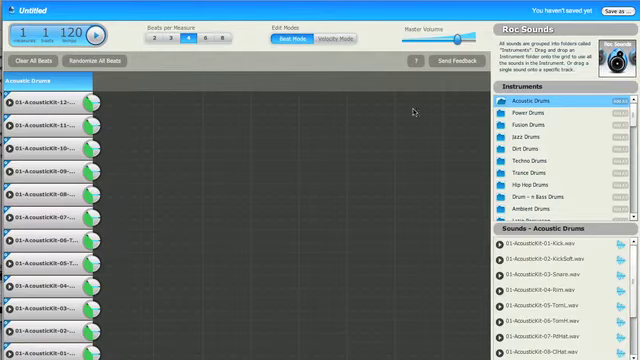
mouse_move(146, 106)
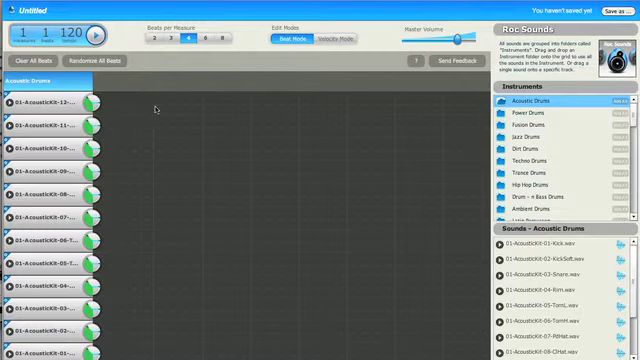
mouse_move(276, 108)
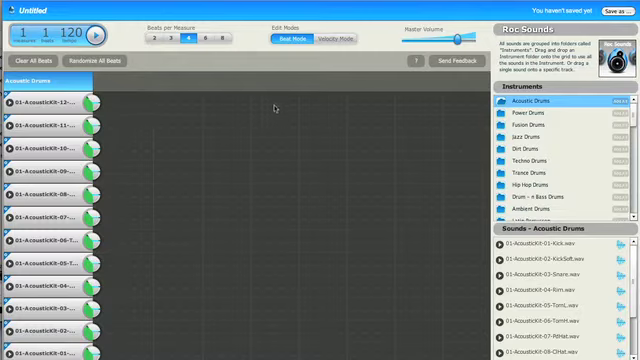
click(172, 42)
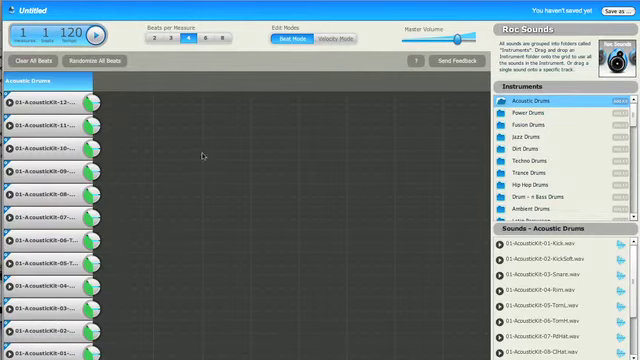
mouse_move(352, 192)
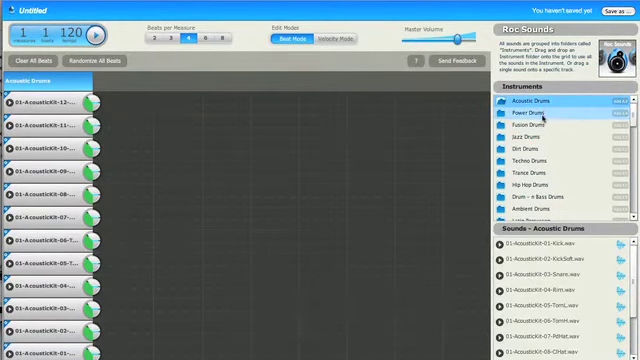
scroll(down, 3)
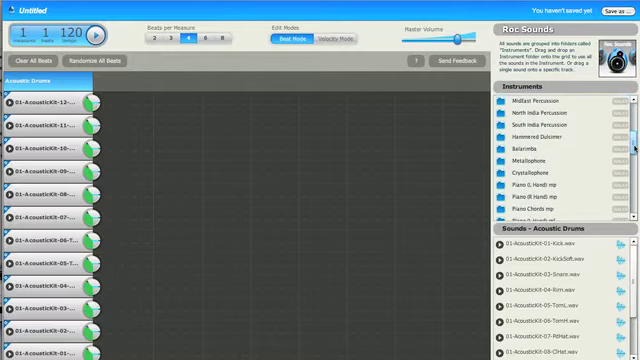
scroll(up, 3)
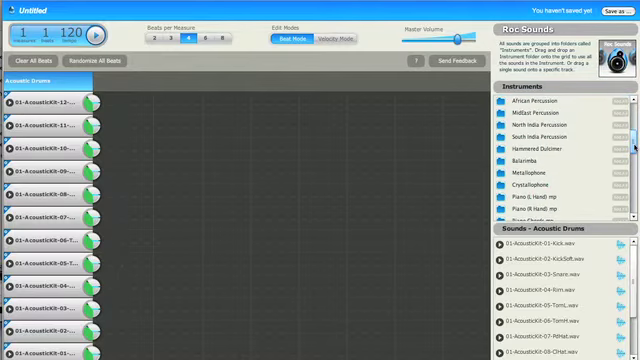
scroll(up, 3)
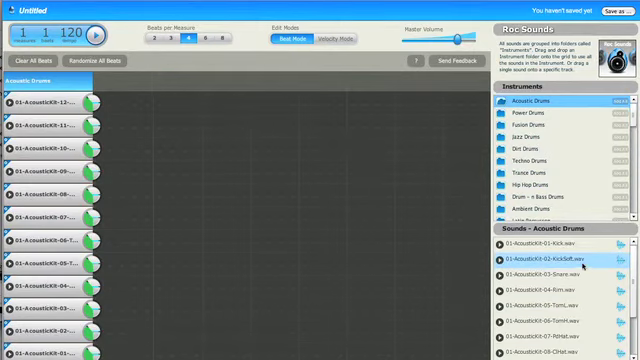
Load a Hip Hop Drums sound onto a track and lay down four consecutive beats.
click(544, 248)
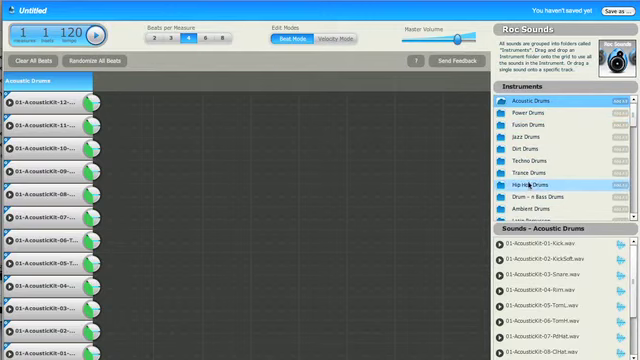
click(530, 184)
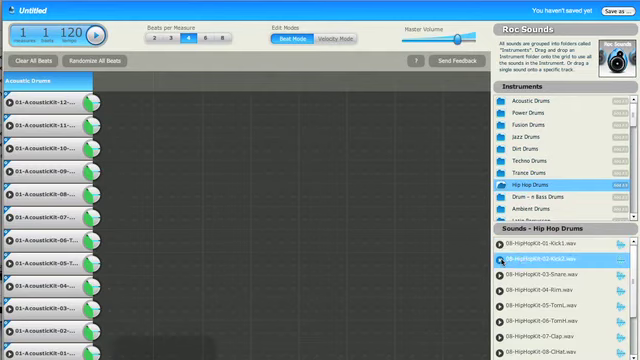
click(570, 274)
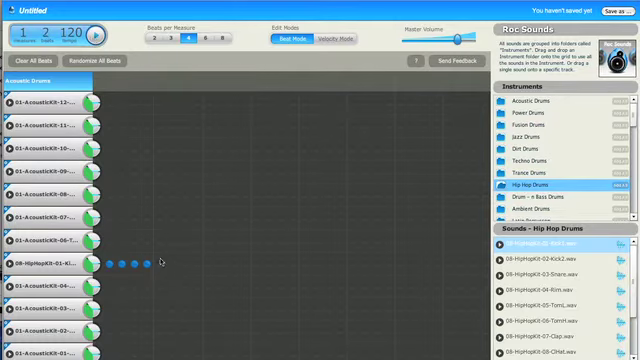
Assign two more hip hop drum sounds to tracks and place their beats on the grid.
click(140, 264)
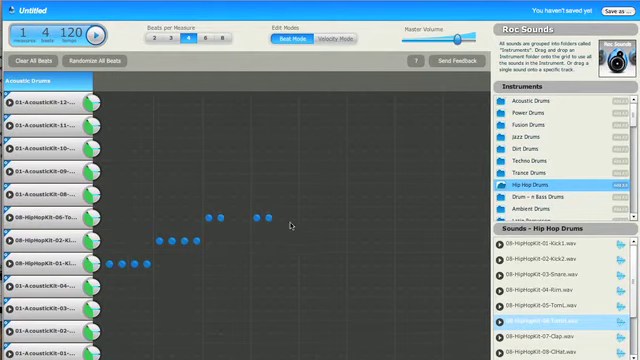
click(350, 216)
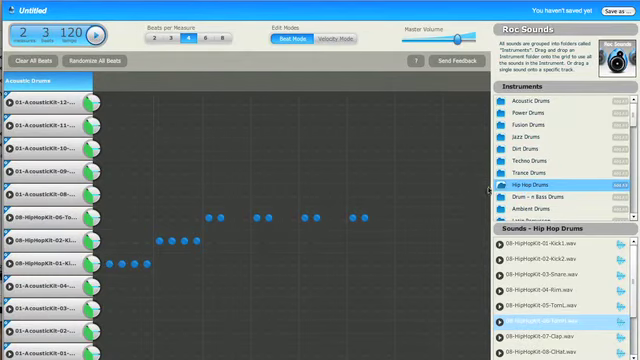
Browse past North India Percussion to MidEast Percussion and add a line of its beats.
scroll(down, 3)
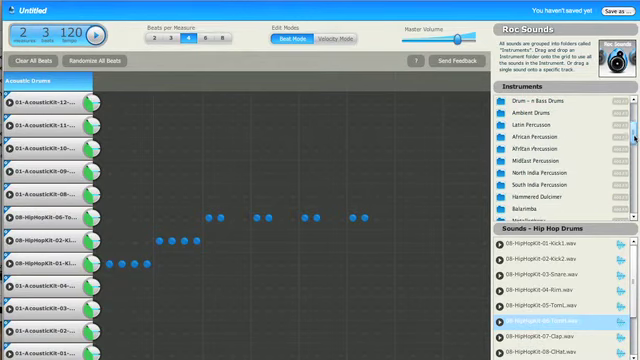
click(556, 168)
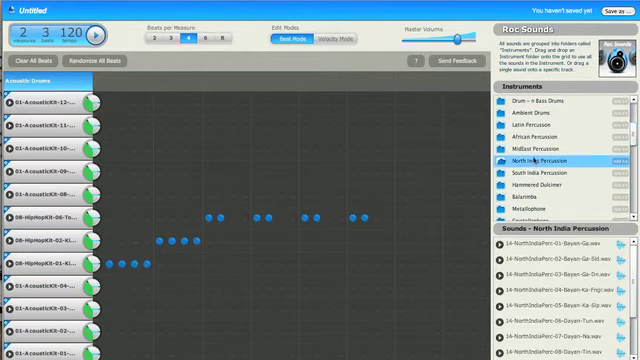
click(548, 148)
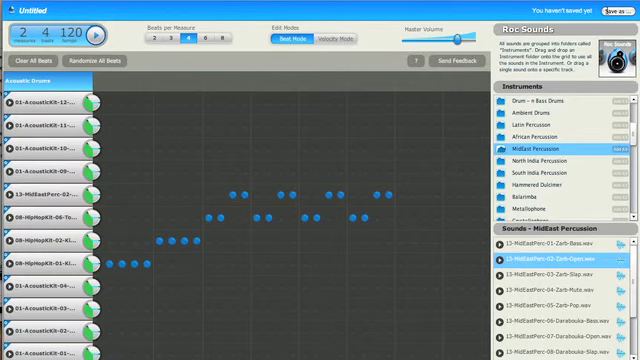
Save the beat to Aviary titled 'beat 4' and sign in to finish saving.
click(600, 12)
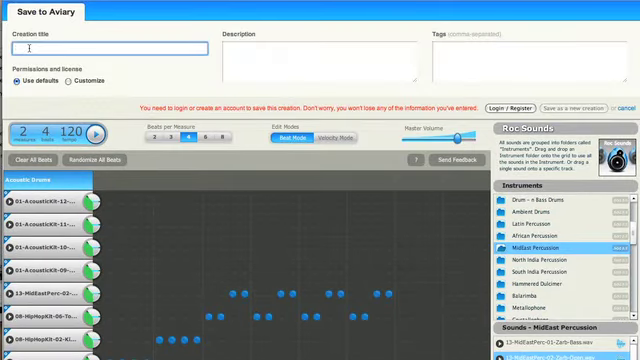
text(beat 4)
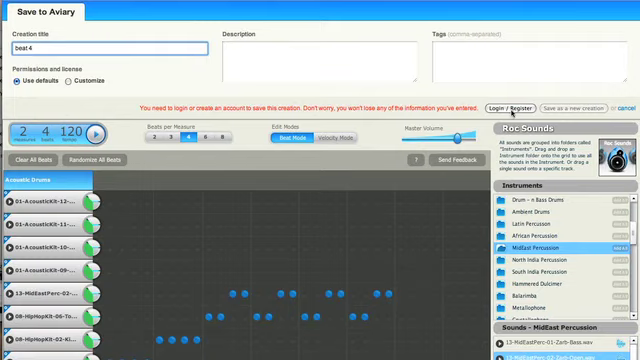
click(508, 108)
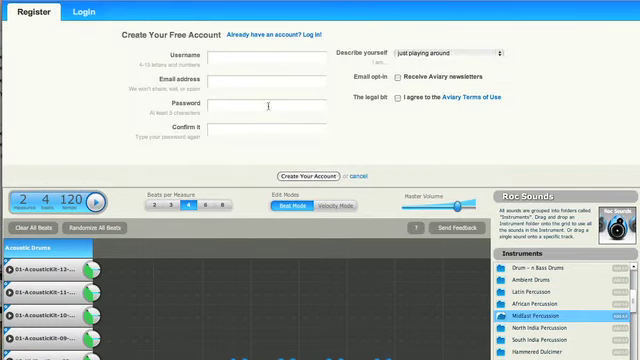
mouse_move(286, 196)
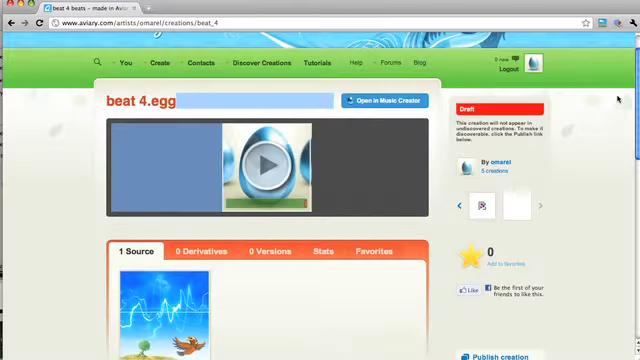
click(116, 64)
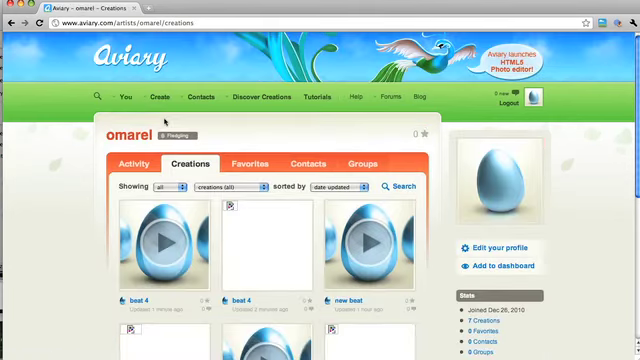
scroll(down, 3)
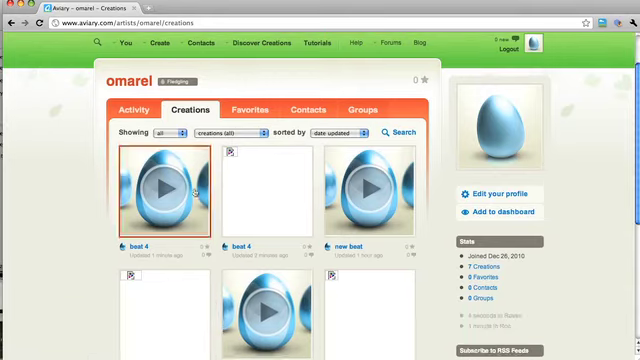
click(170, 188)
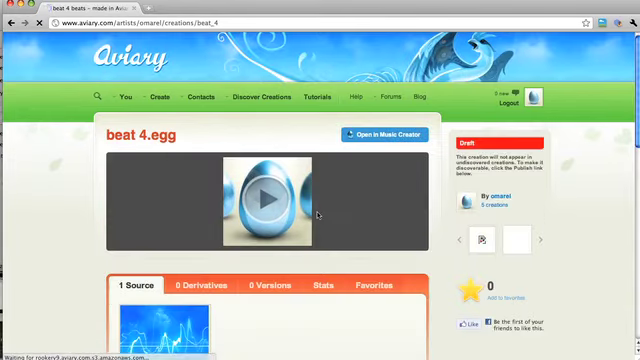
scroll(down, 3)
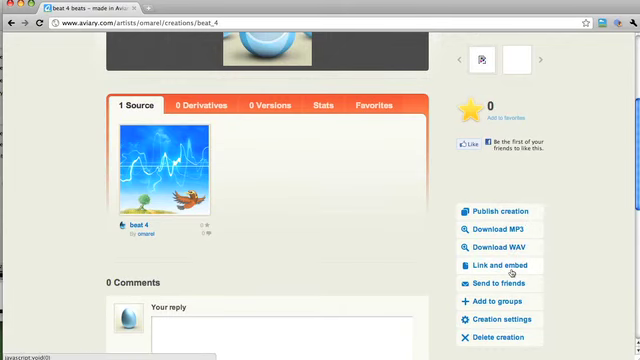
click(488, 264)
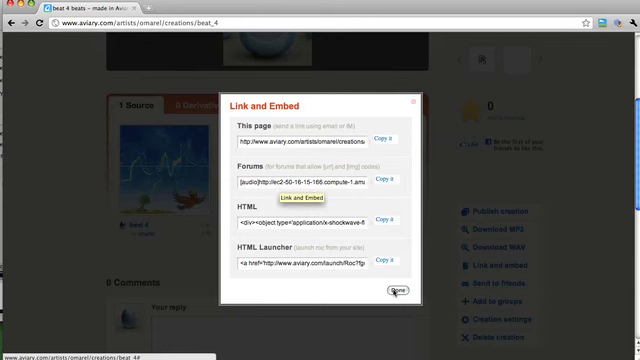
click(398, 290)
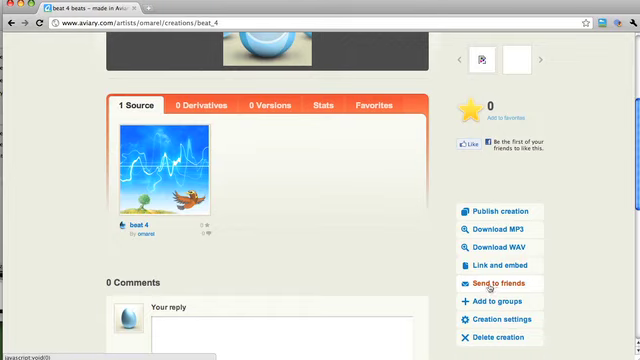
scroll(up, 3)
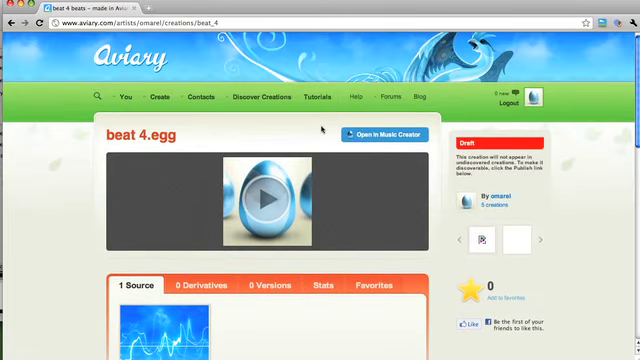